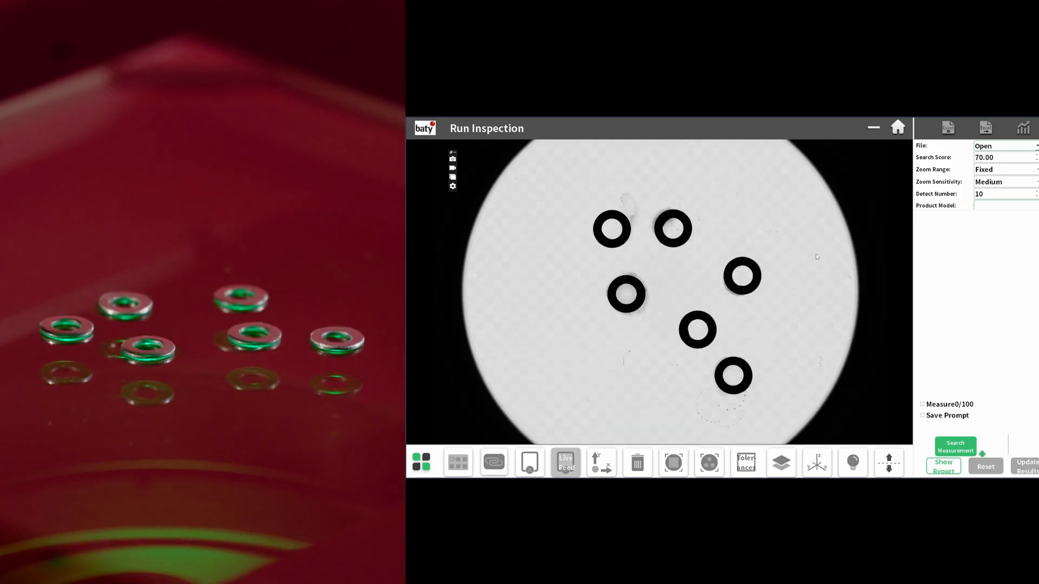
Start an LN-LN inspection and capture the plate's left edge as the first line
{"action": "left_click", "coordinate": [954, 448]}
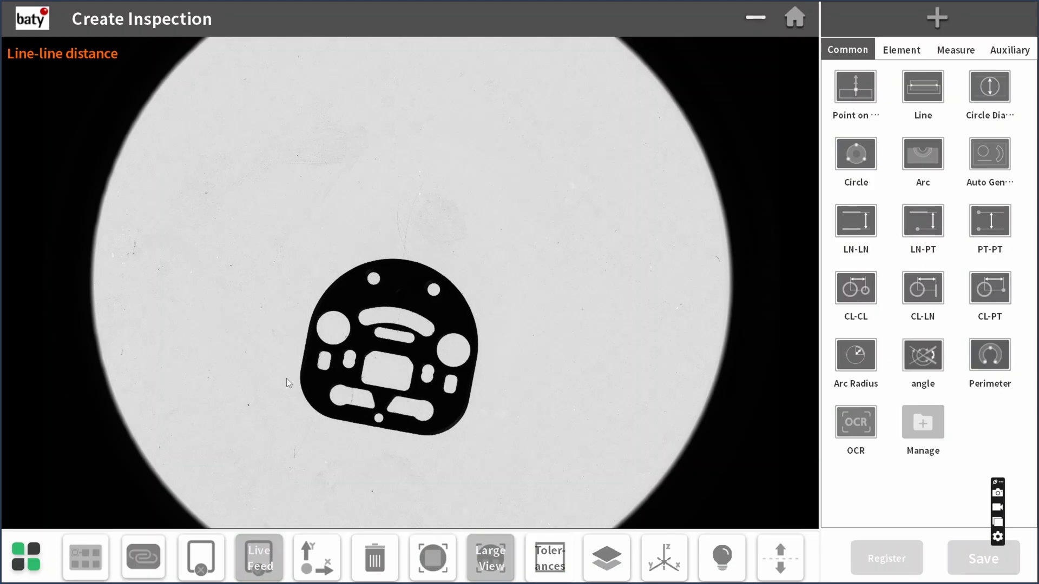
{"action": "left_click", "coordinate": [306, 358]}
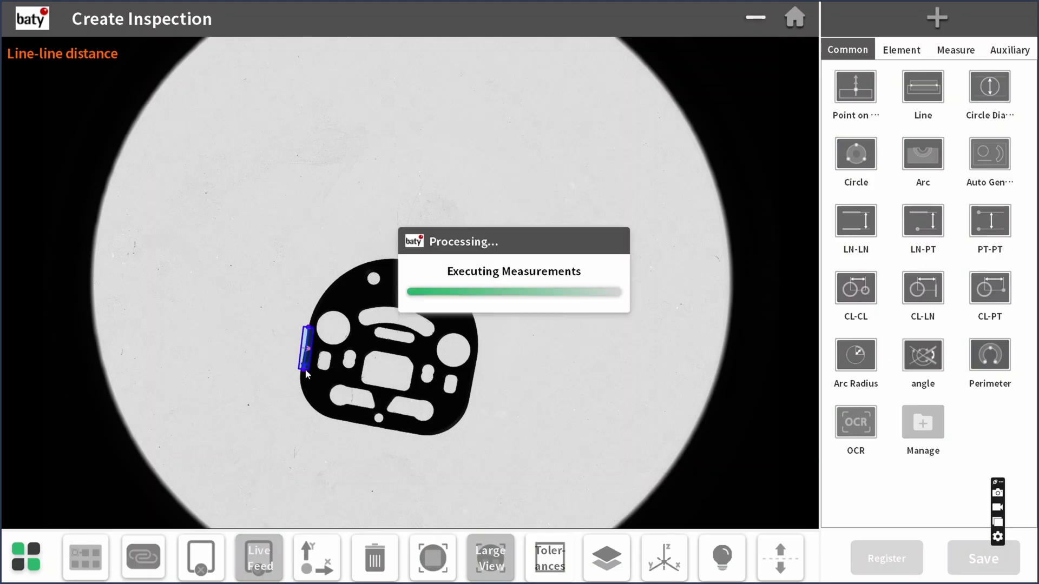